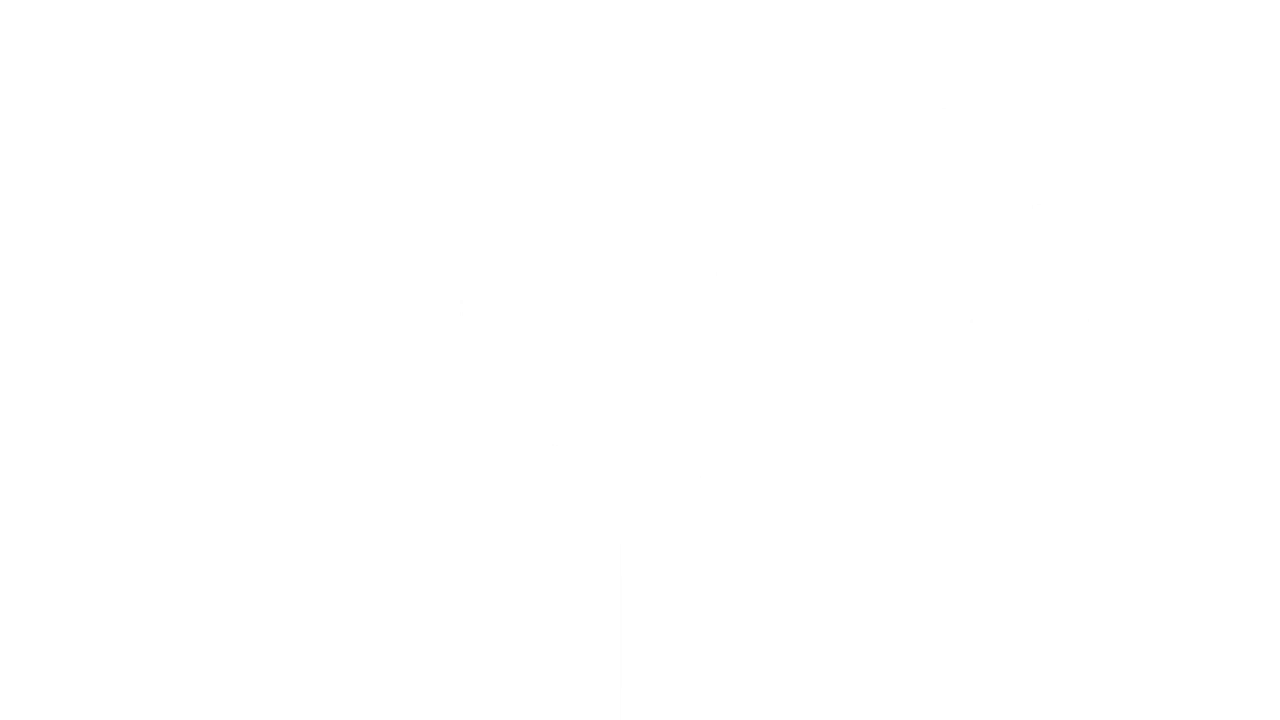
pyautogui.moveTo(134, 136); pyautogui.dragTo(176, 332)
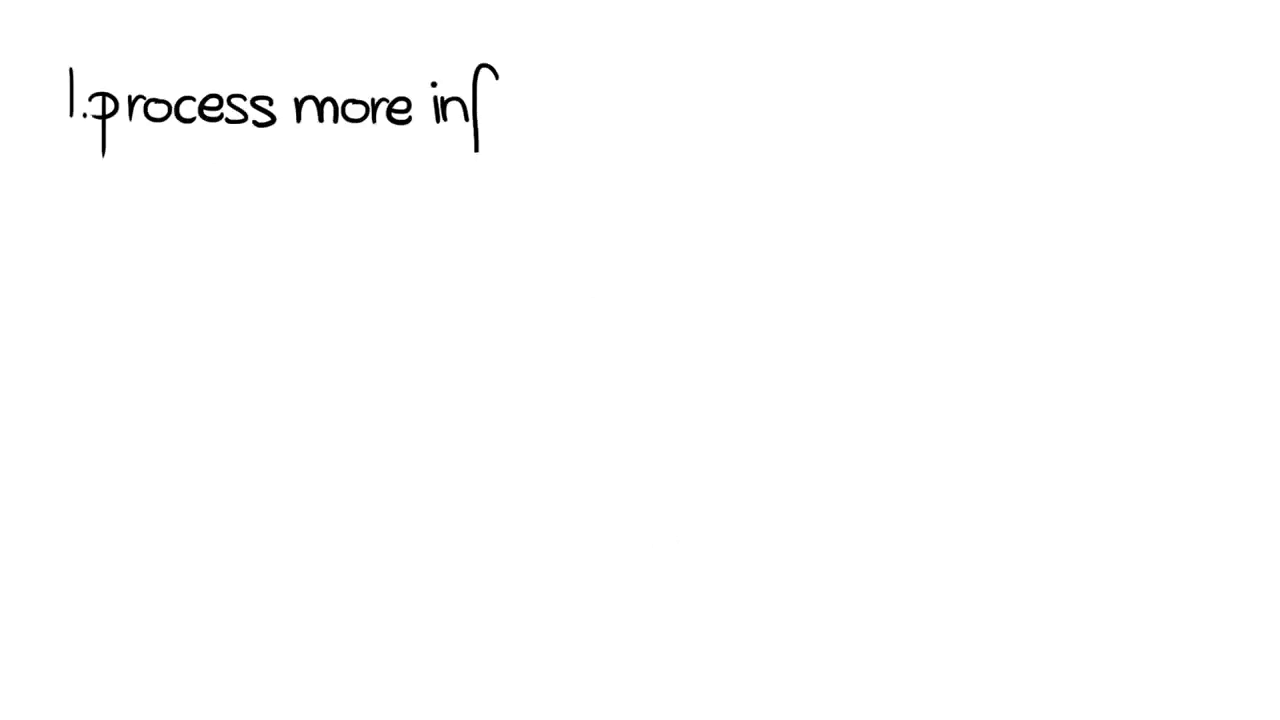
pyautogui.write('ormation')
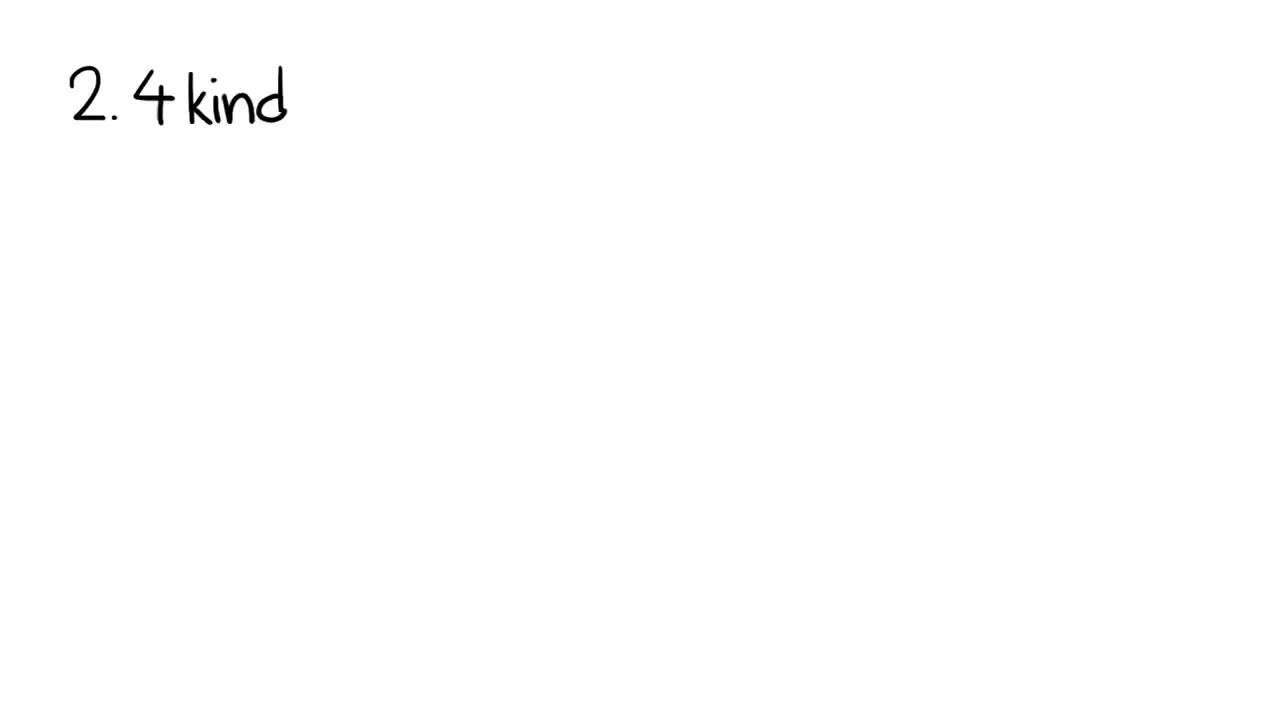
pyautogui.write('s')
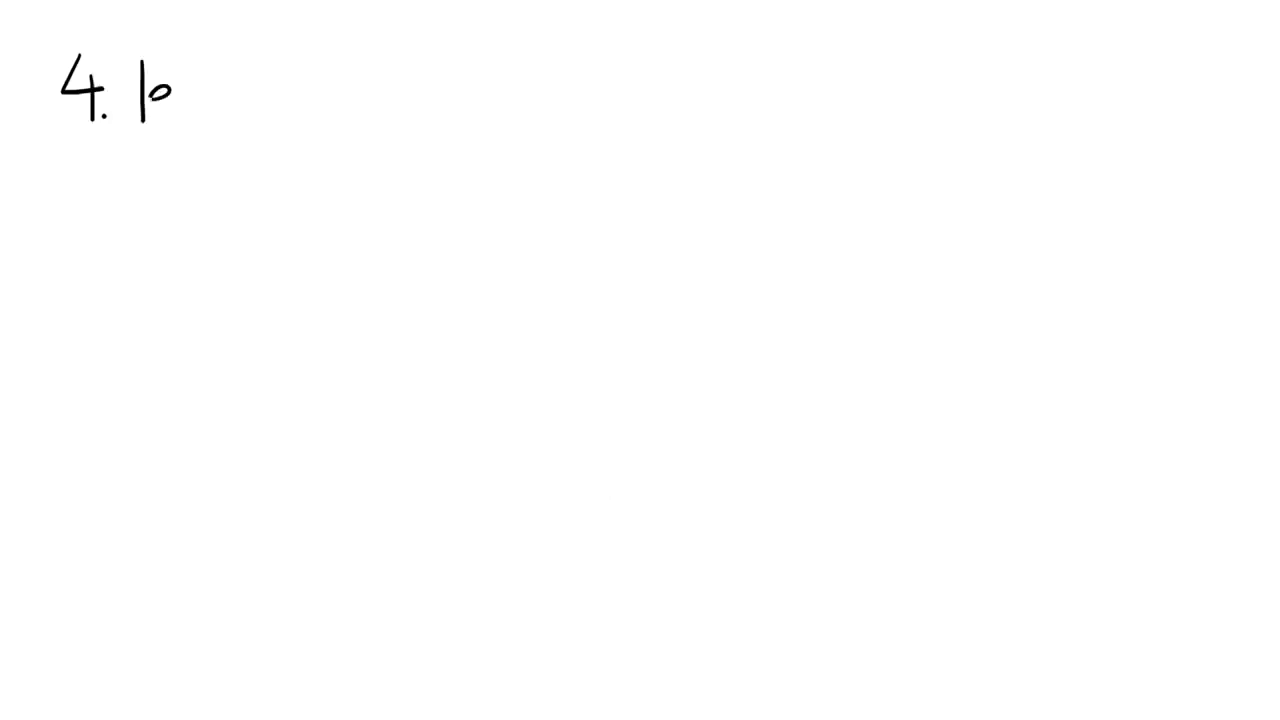
pyautogui.write('less happy')
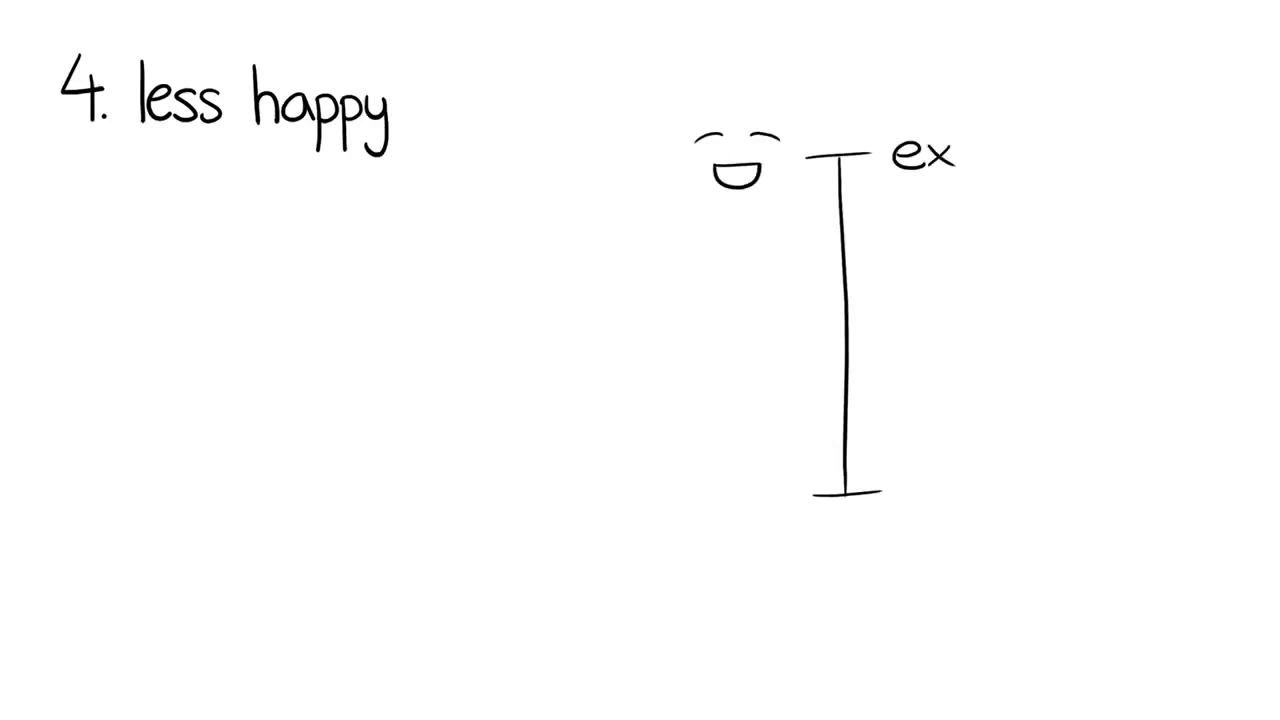
pyautogui.write('trovert')
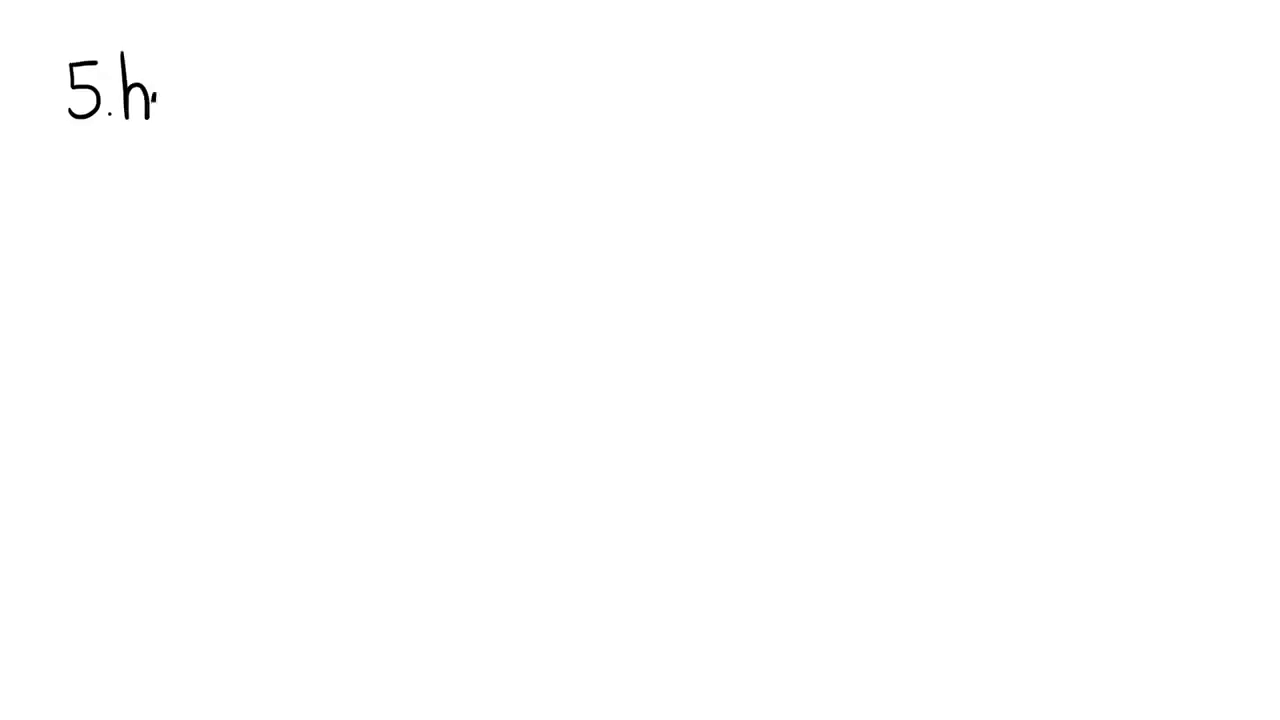
pyautogui.write('human faces')
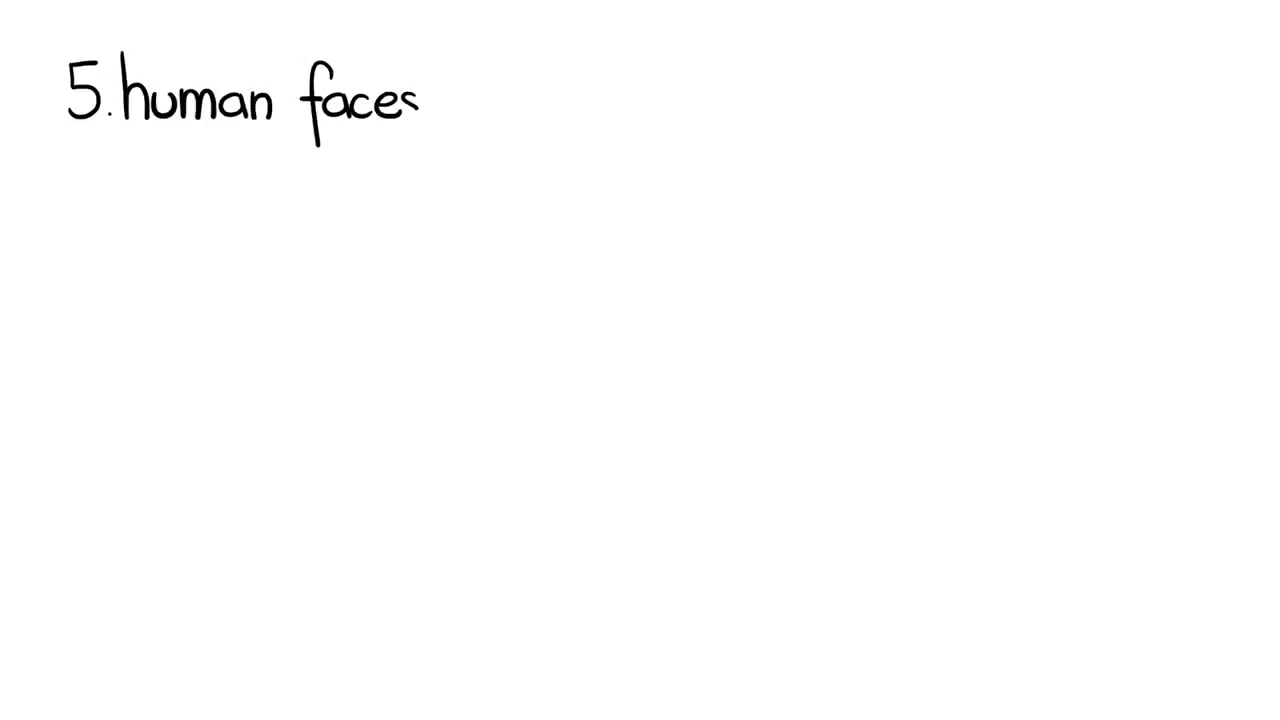
pyautogui.write('= flowers')
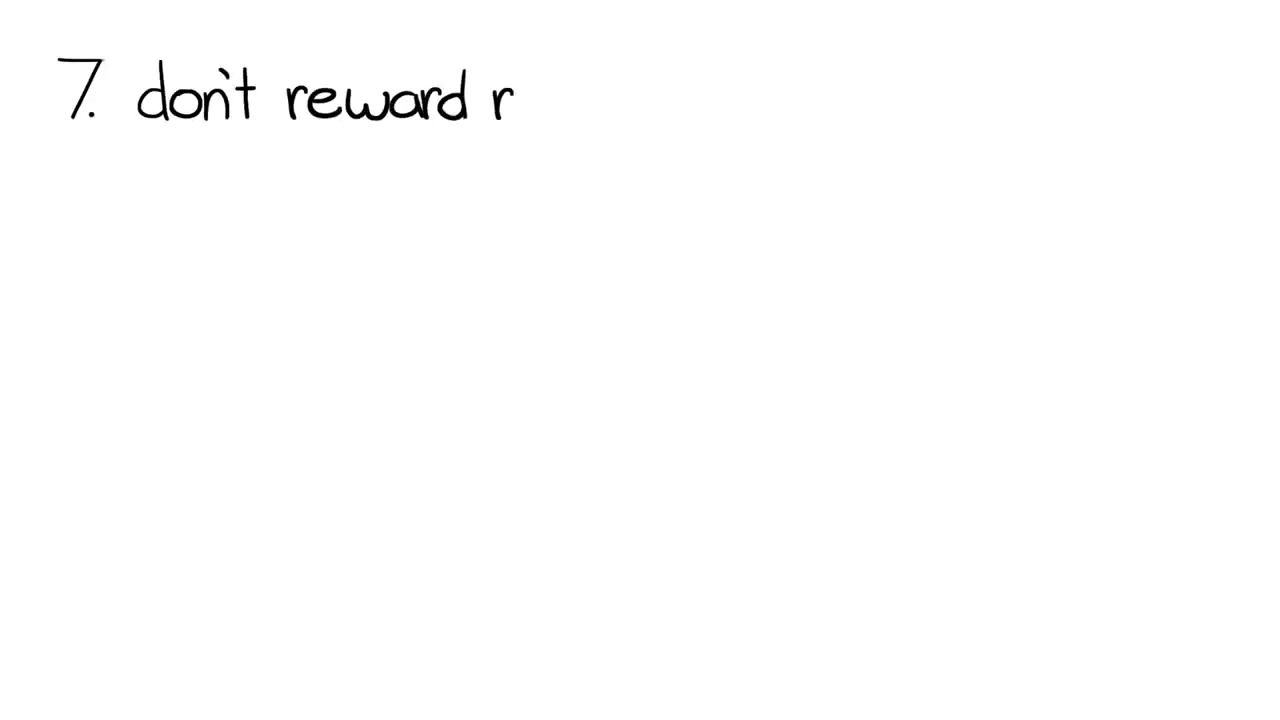
pyautogui.write('isk taking')
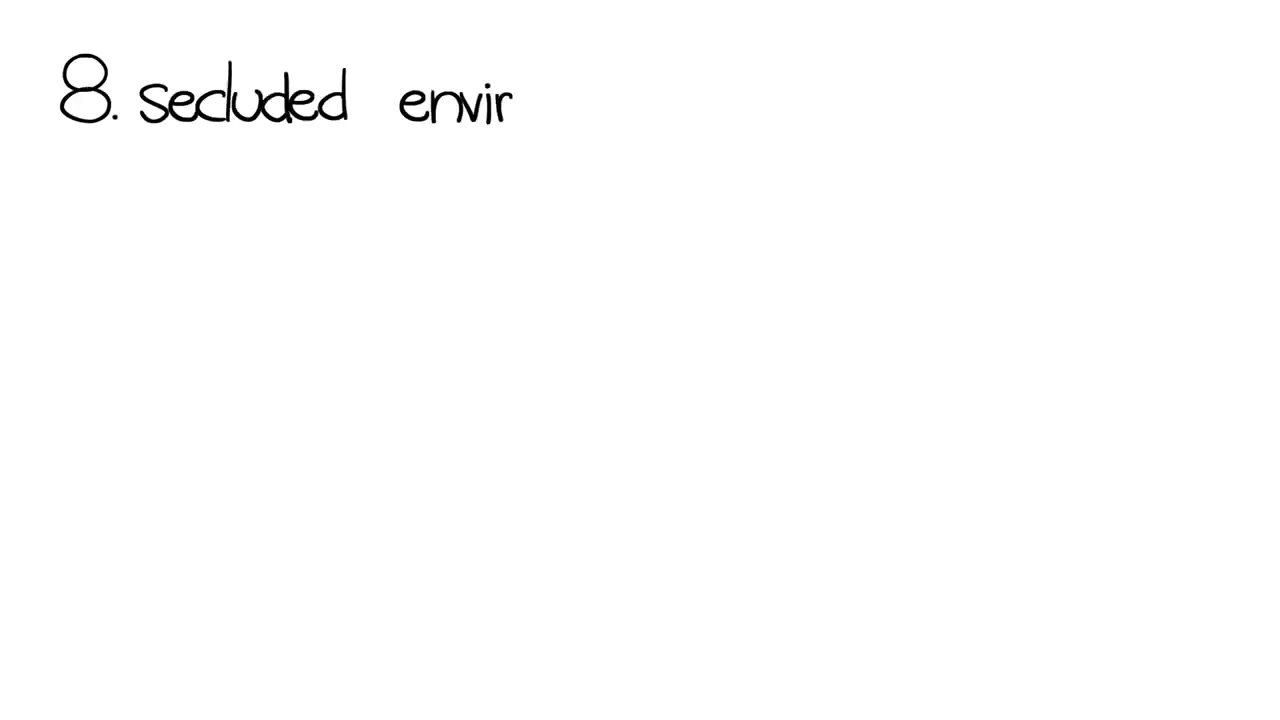
pyautogui.write('onments')
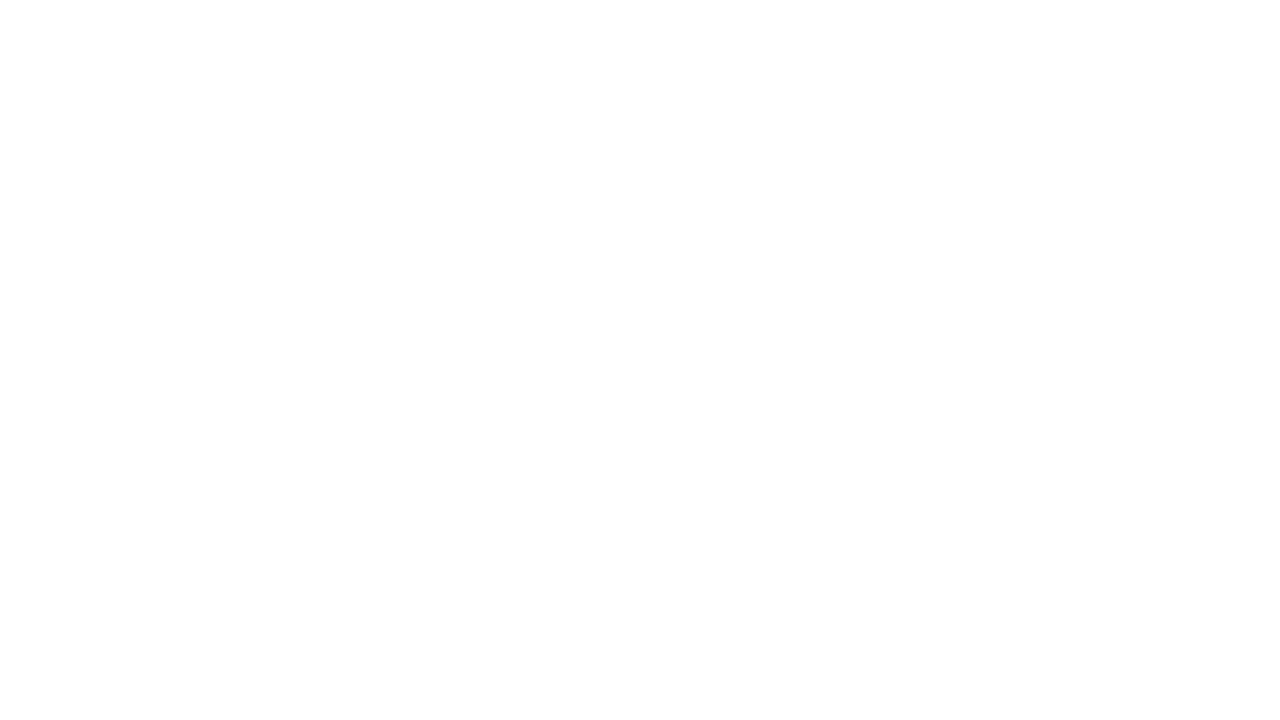
pyautogui.write('9. abstra')
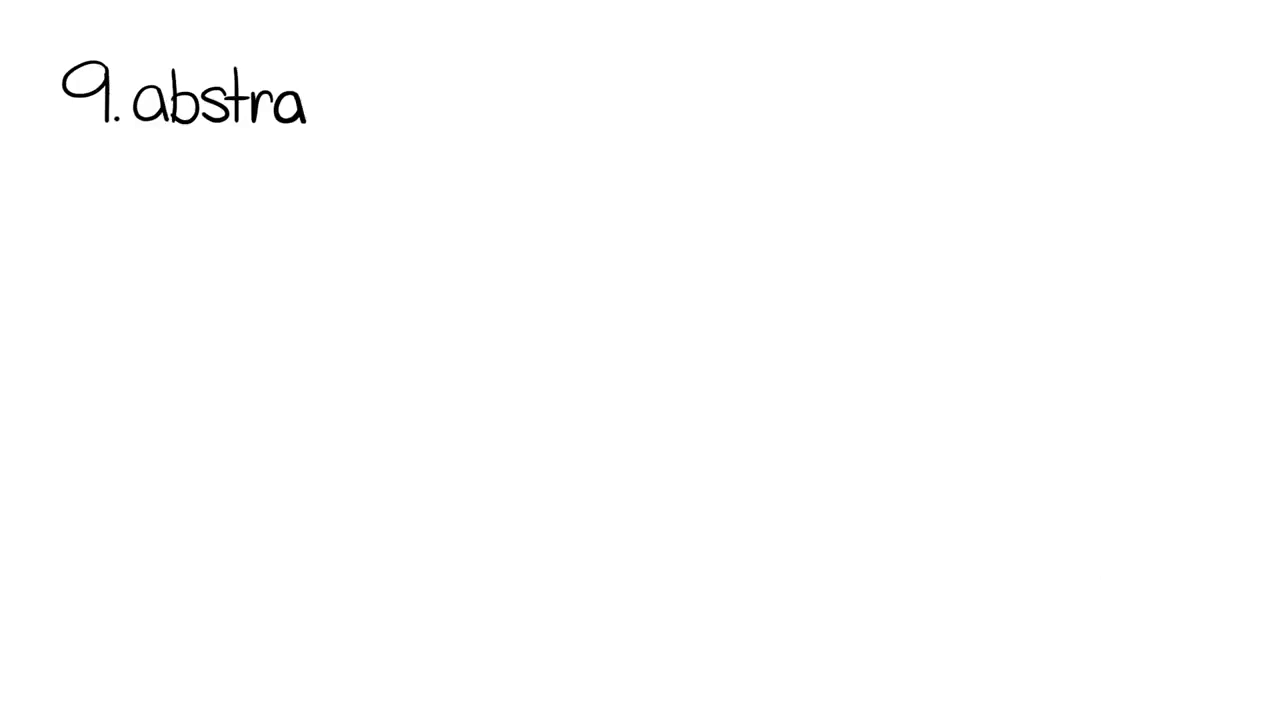
pyautogui.write('ct thought')
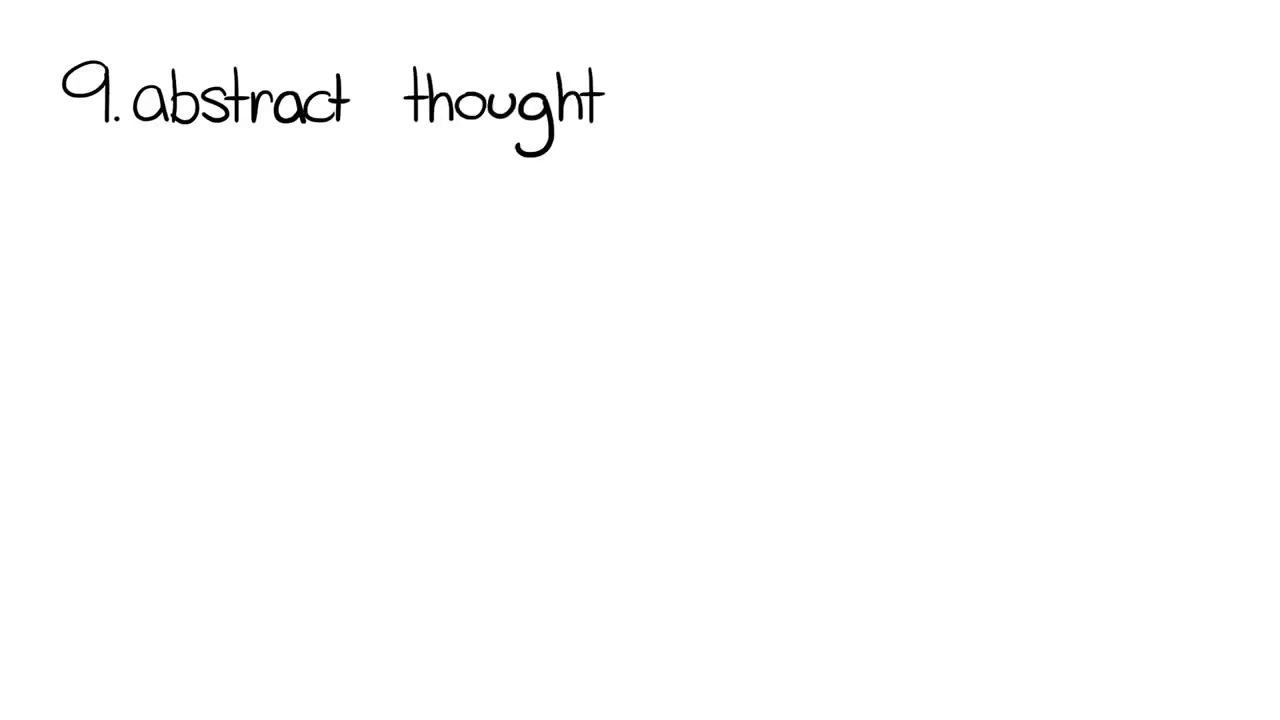